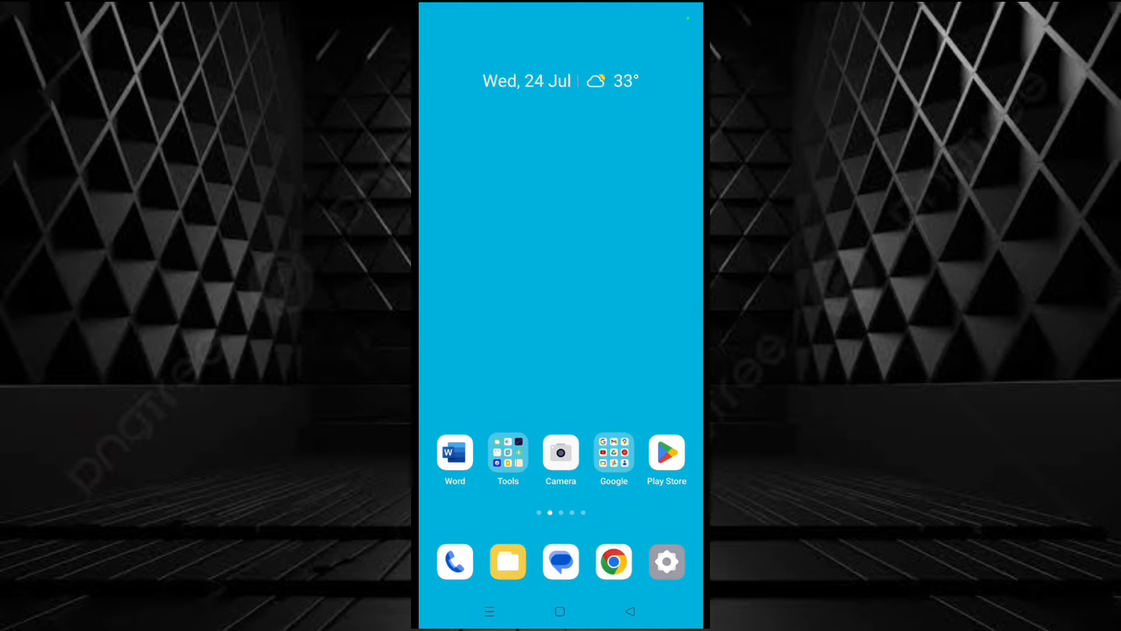
Launch Google Messages from the home screen dock to its conversation list.
click(560, 561)
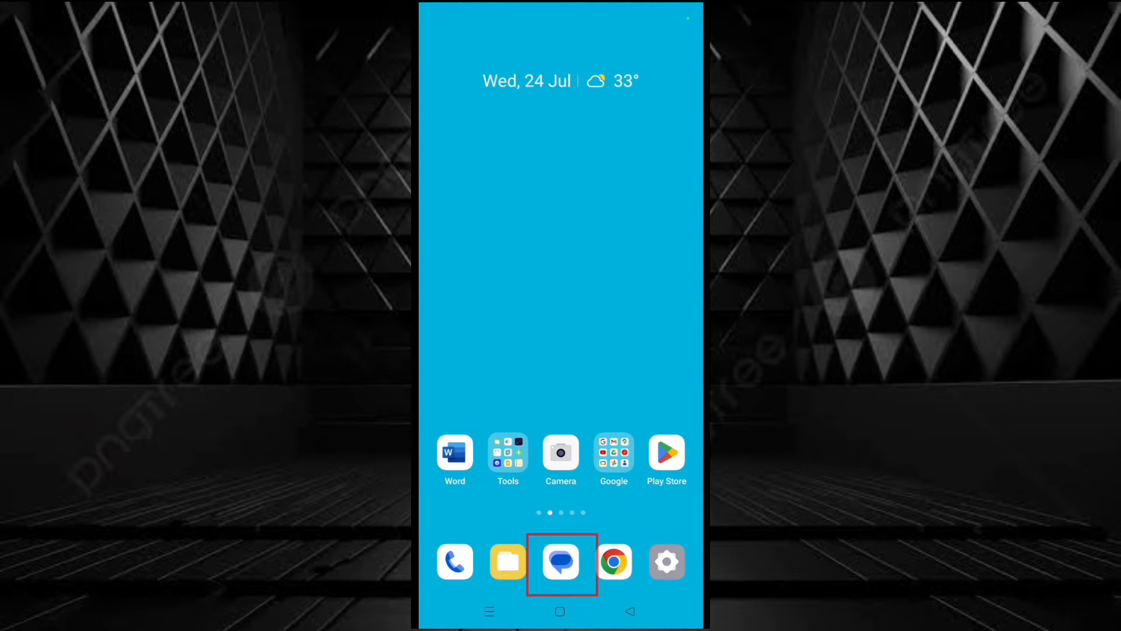
click(561, 561)
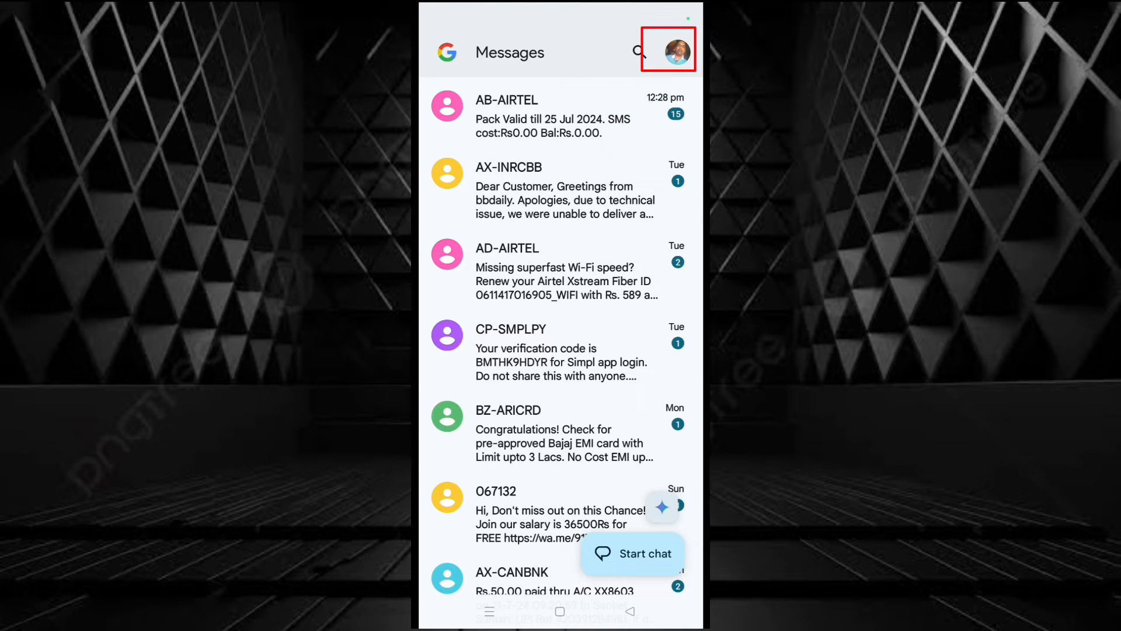
Open Messages settings from the profile avatar menu to reach the Secondary SIM page.
click(667, 52)
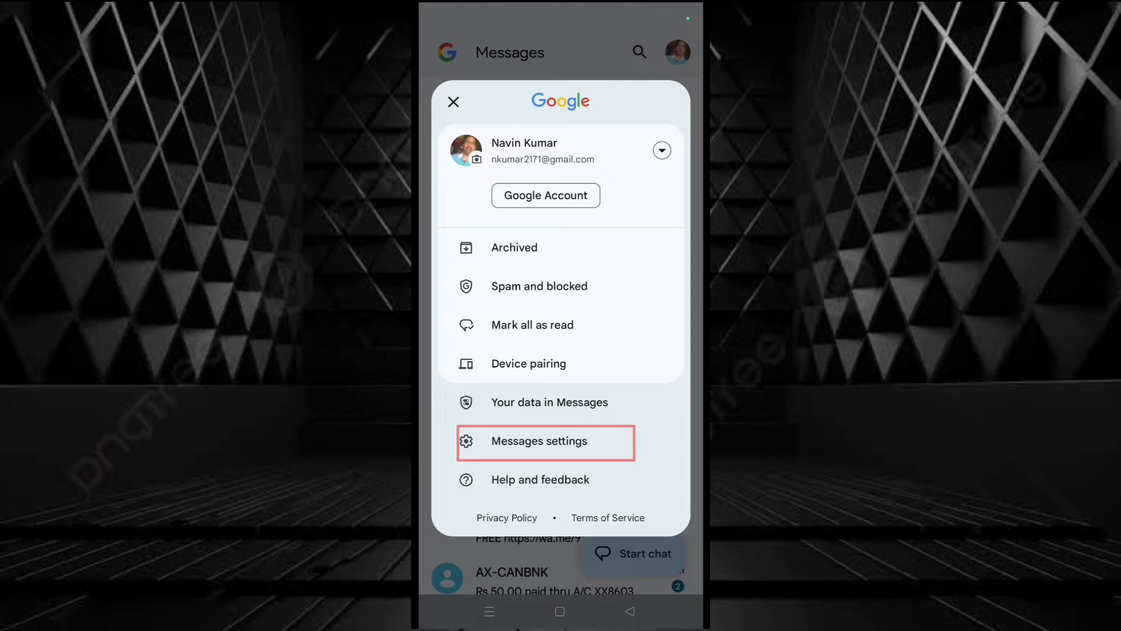
click(545, 442)
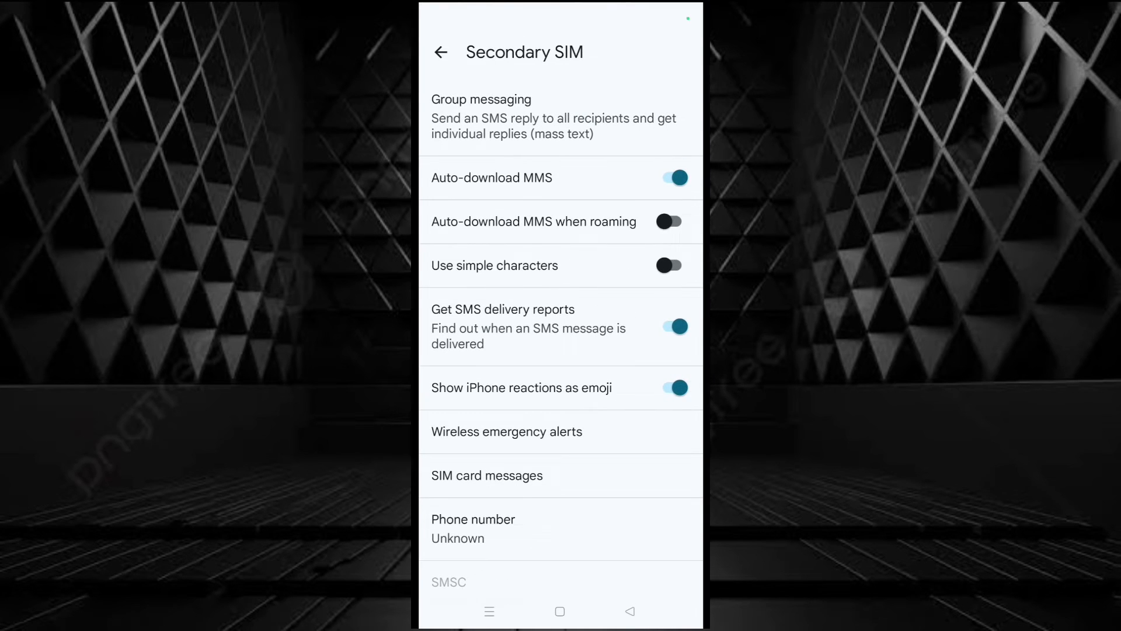
Open Wireless emergency alerts history and show its overflow menu.
click(507, 431)
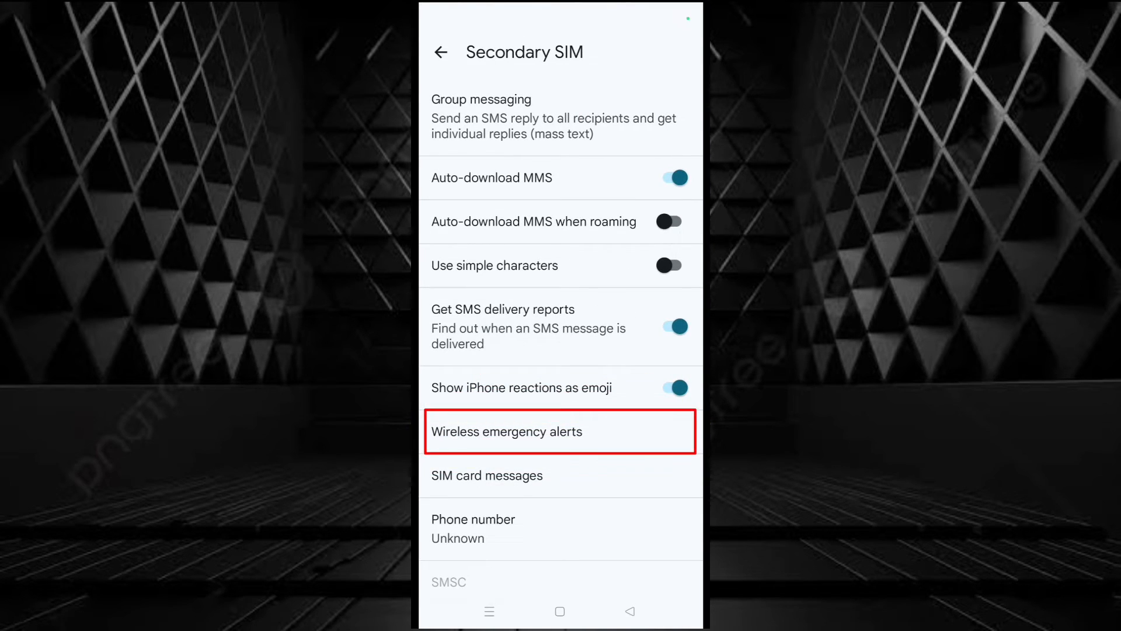
click(507, 431)
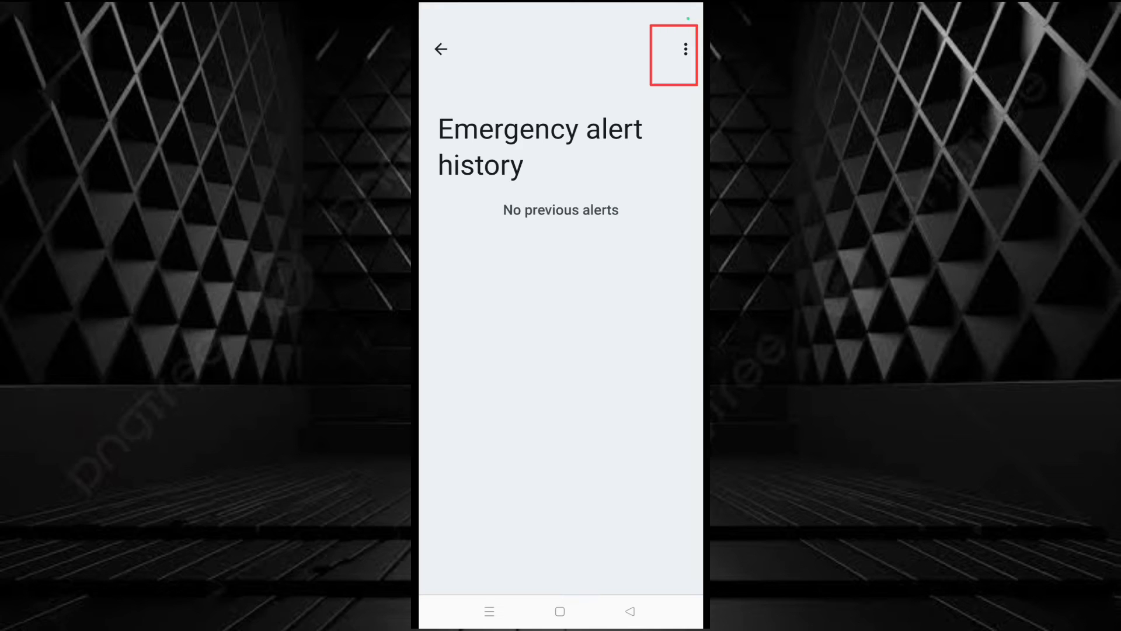
click(685, 48)
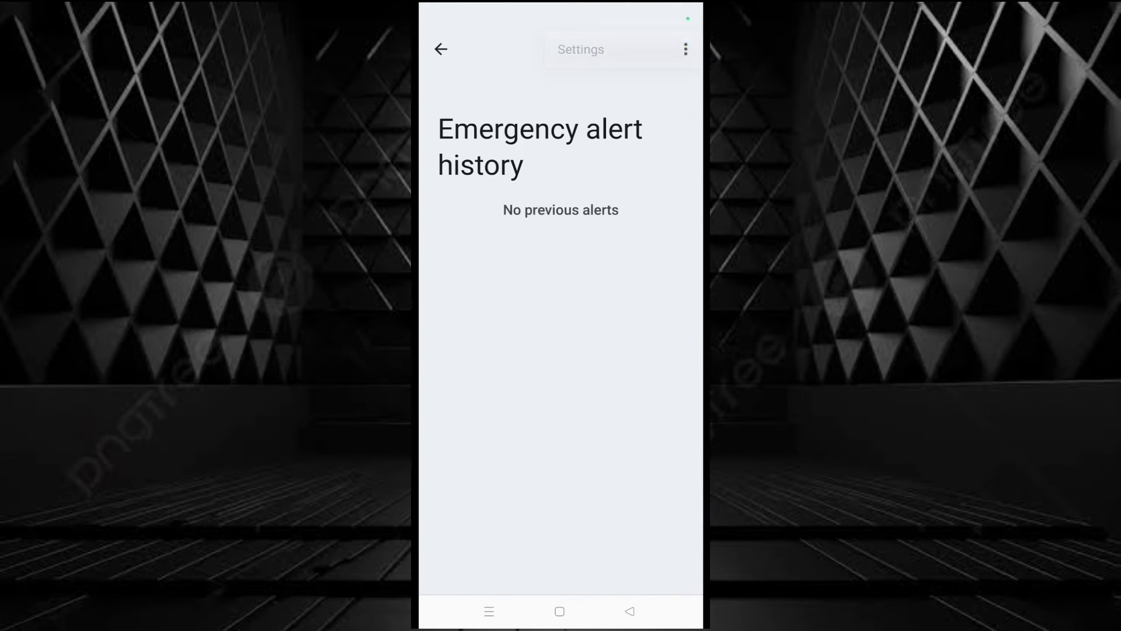
Switch on Allow alerts in emergency alert settings, then go back to the home screen.
click(441, 48)
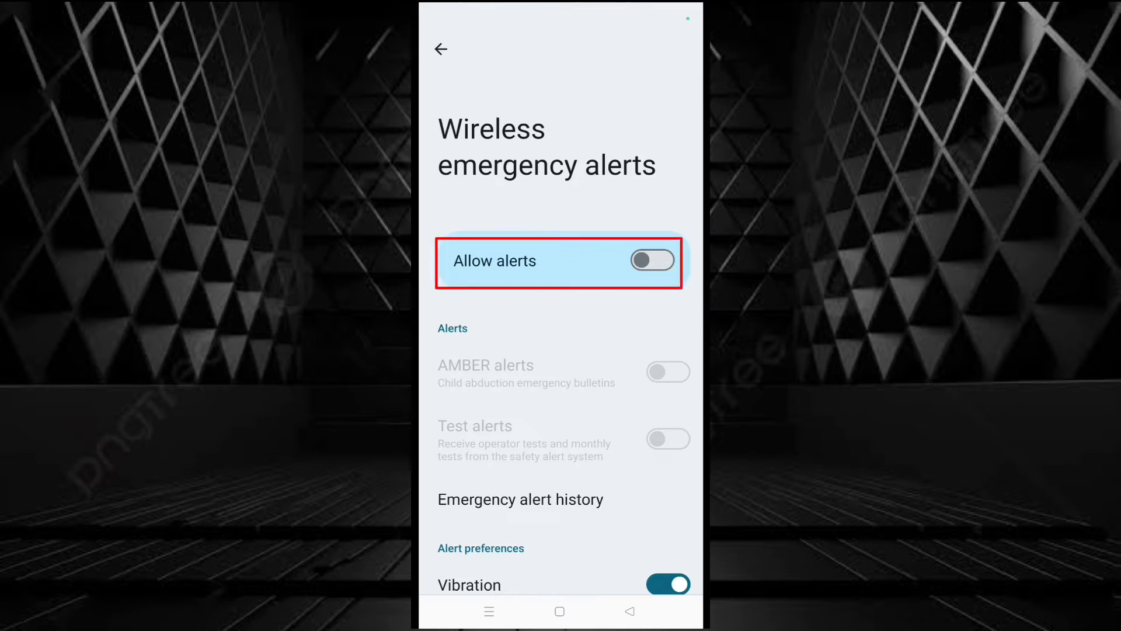
click(653, 259)
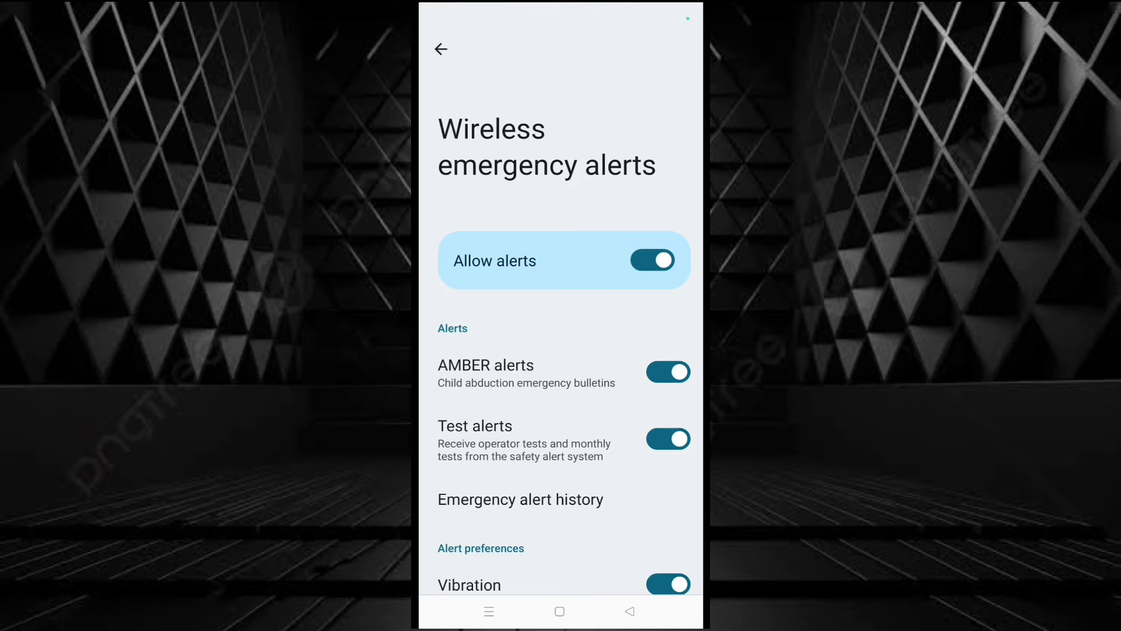
scroll(up, 3)
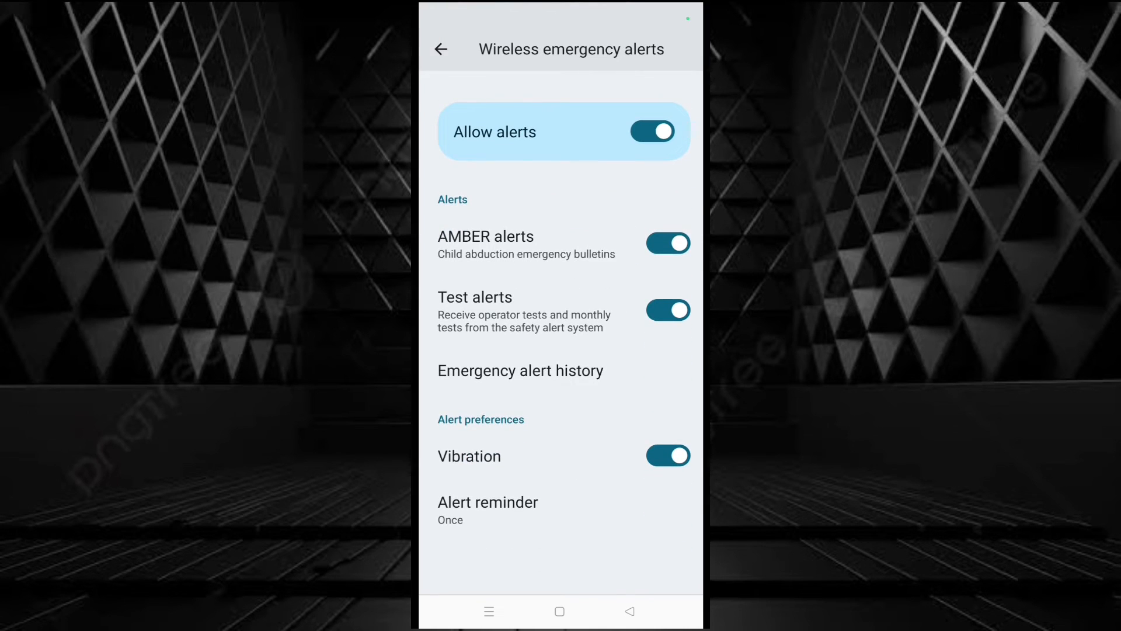
click(561, 611)
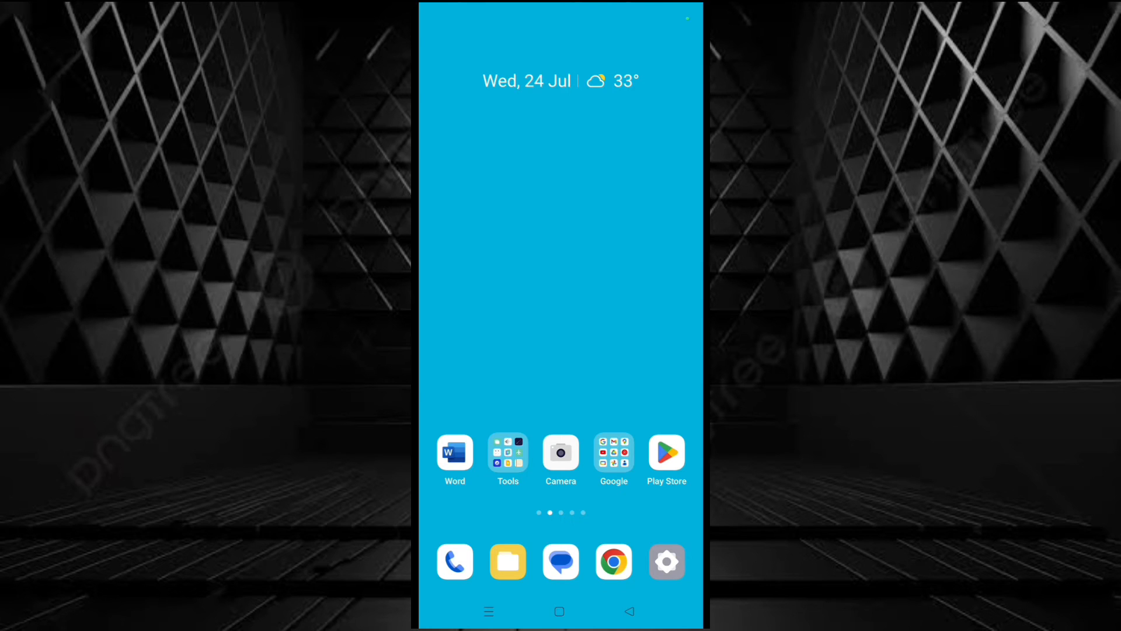
Open Android Settings from the dock and go to Sounds & vibration.
click(665, 561)
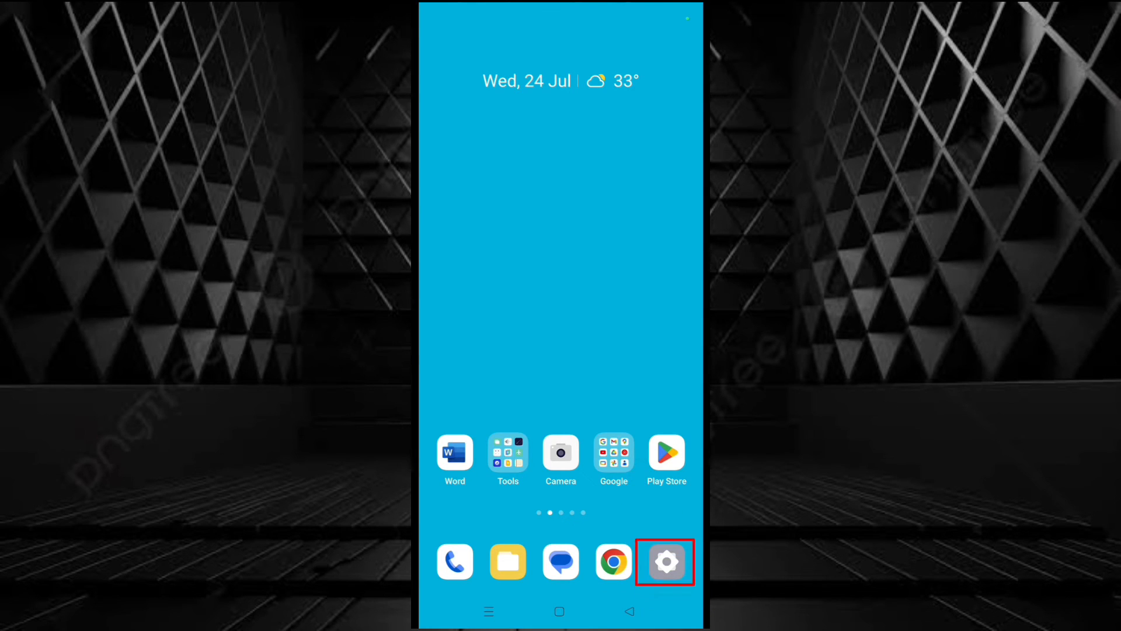
click(664, 561)
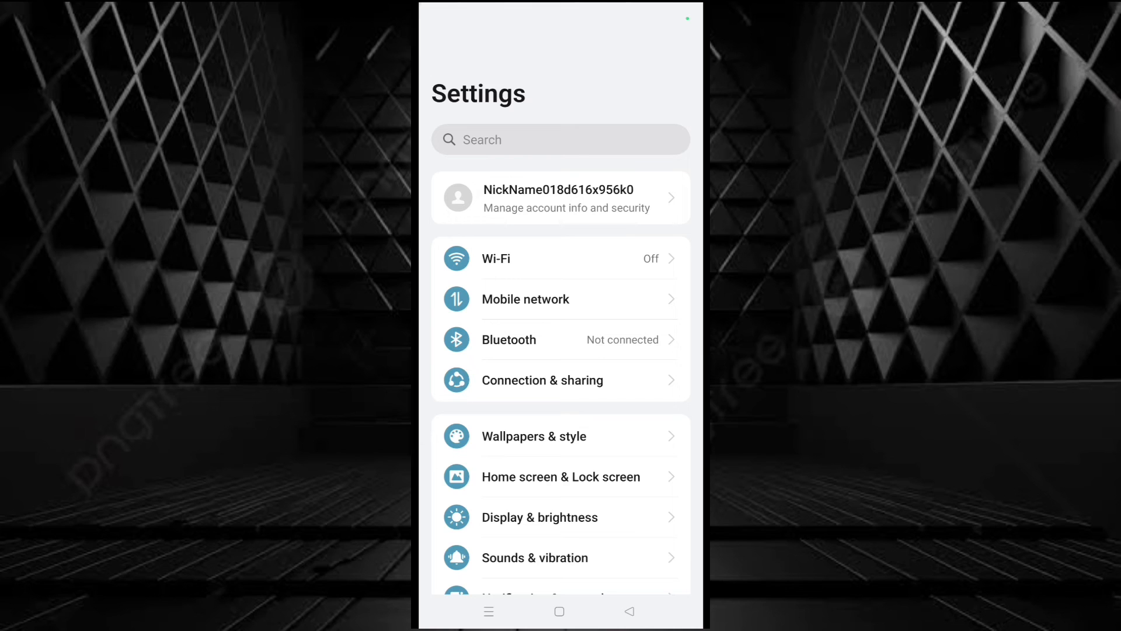
click(560, 558)
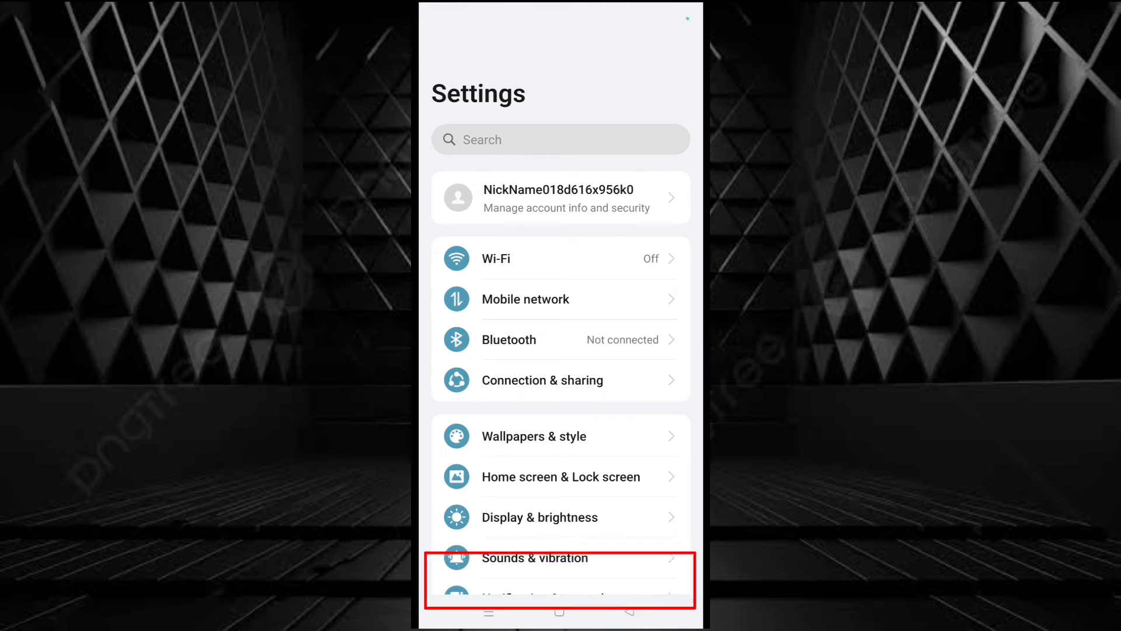
click(560, 557)
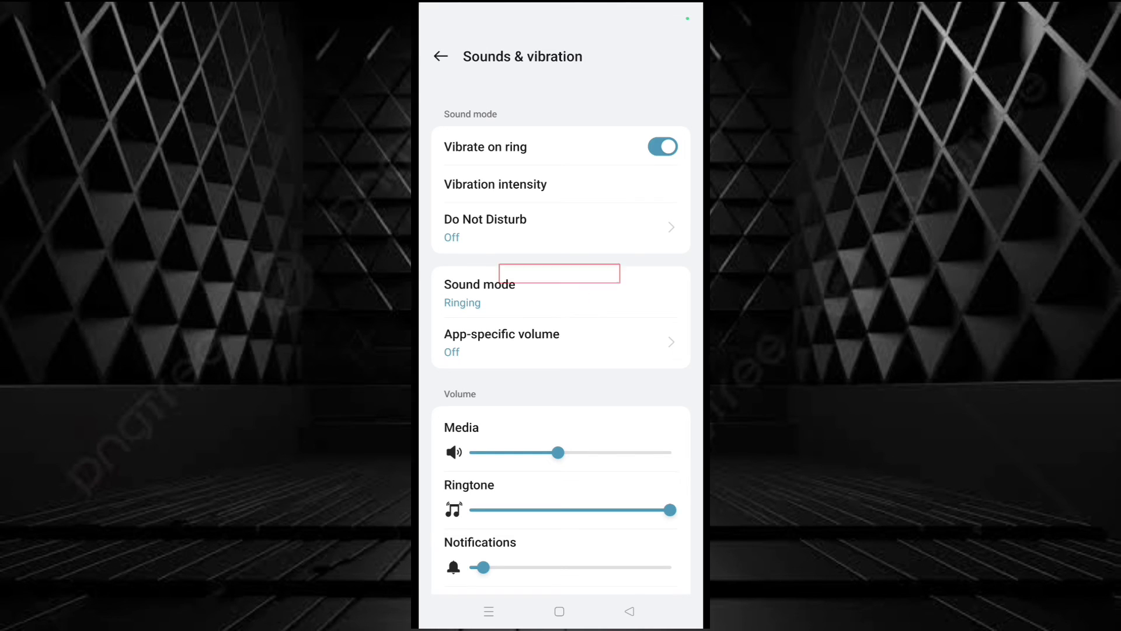
Open the Do Not Disturb page and switch its toggle off.
click(560, 227)
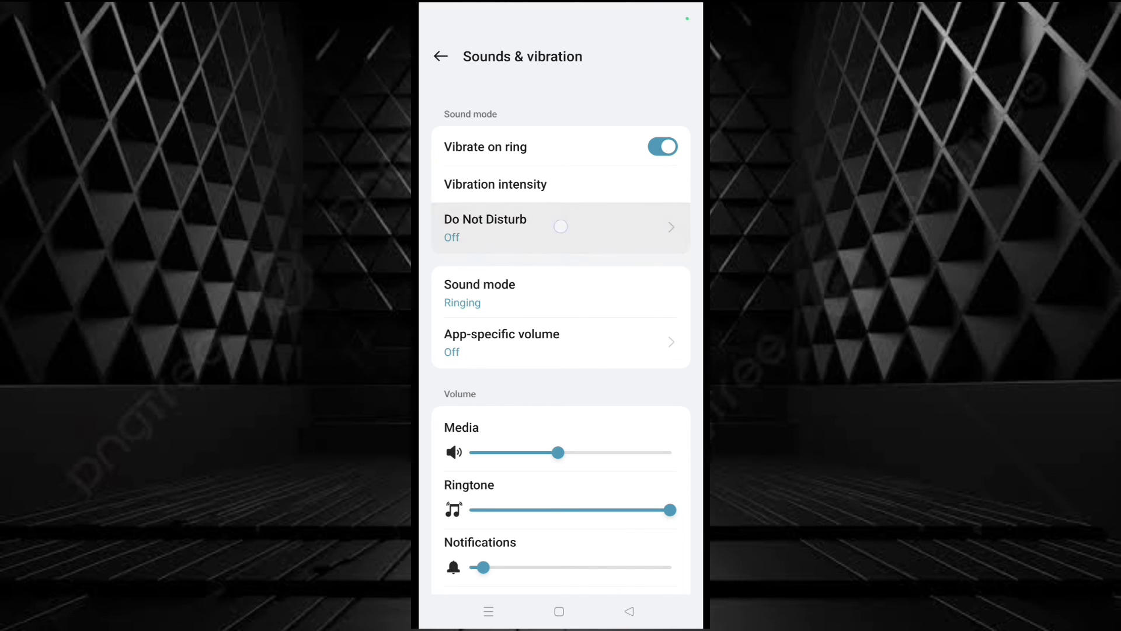
click(561, 227)
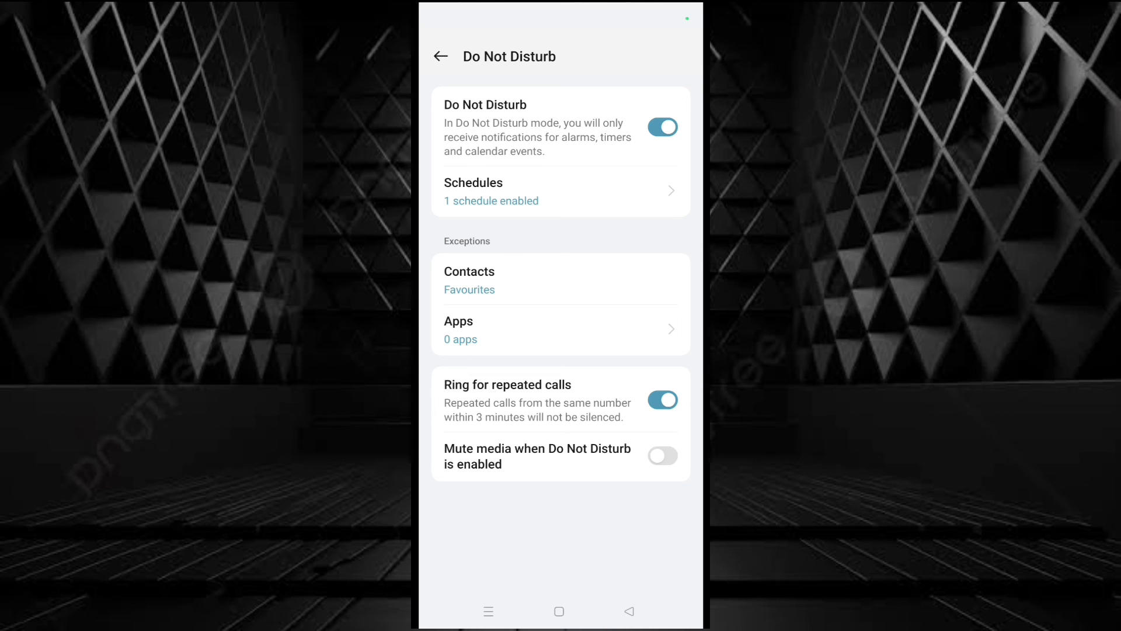
click(662, 127)
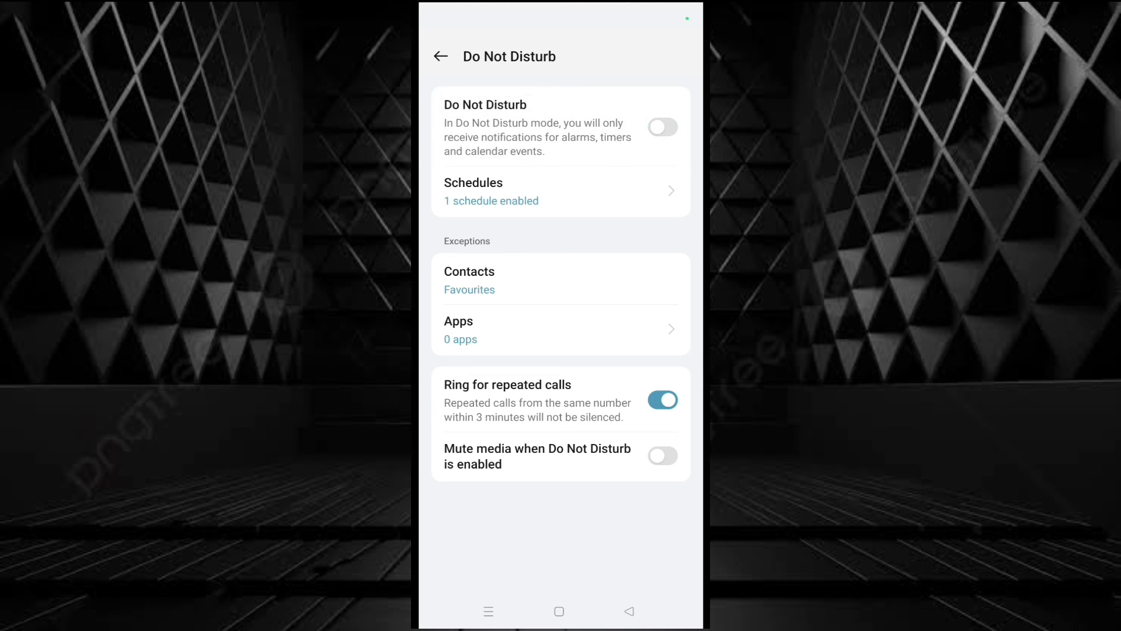